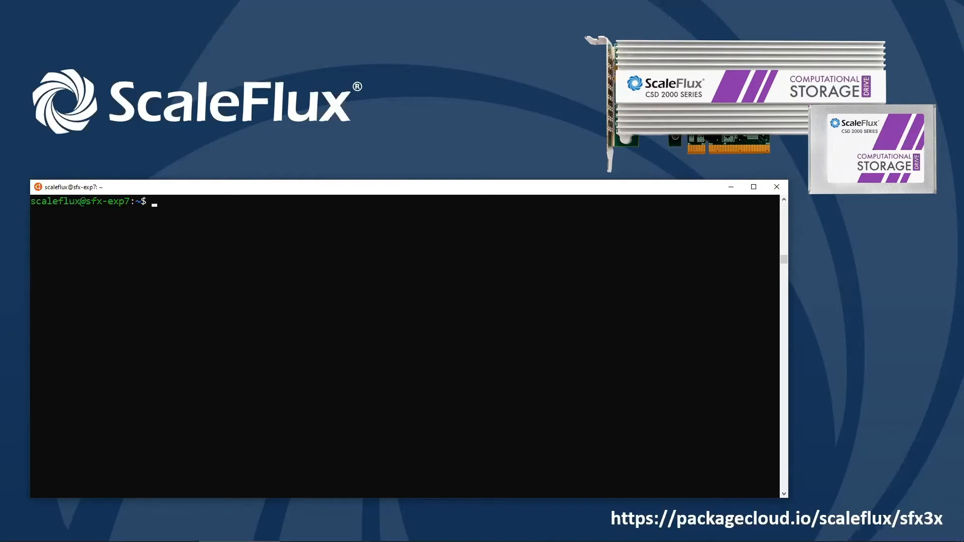
Confirm the ScaleFlux drive is listed under PCI vendor cc53 with lspci
type("lspci -d")
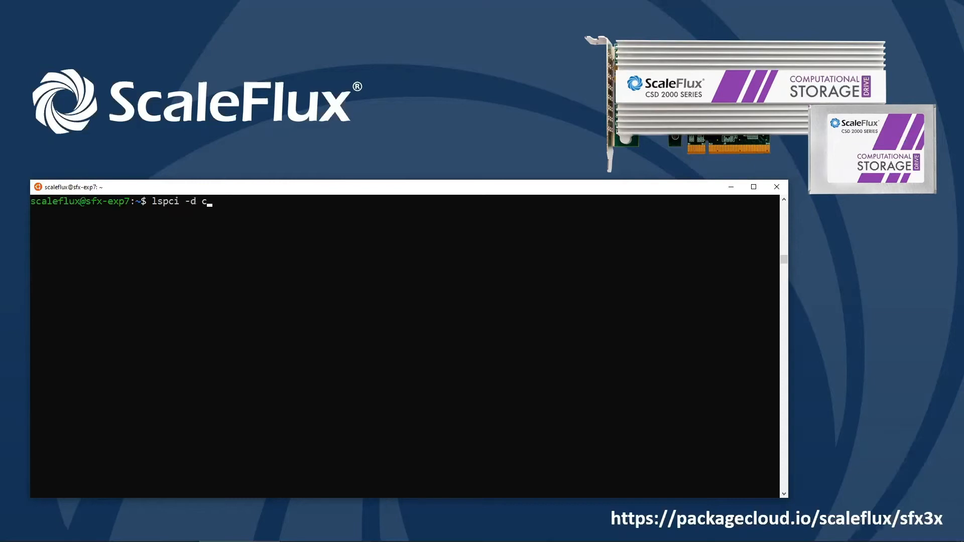
type("c53:")
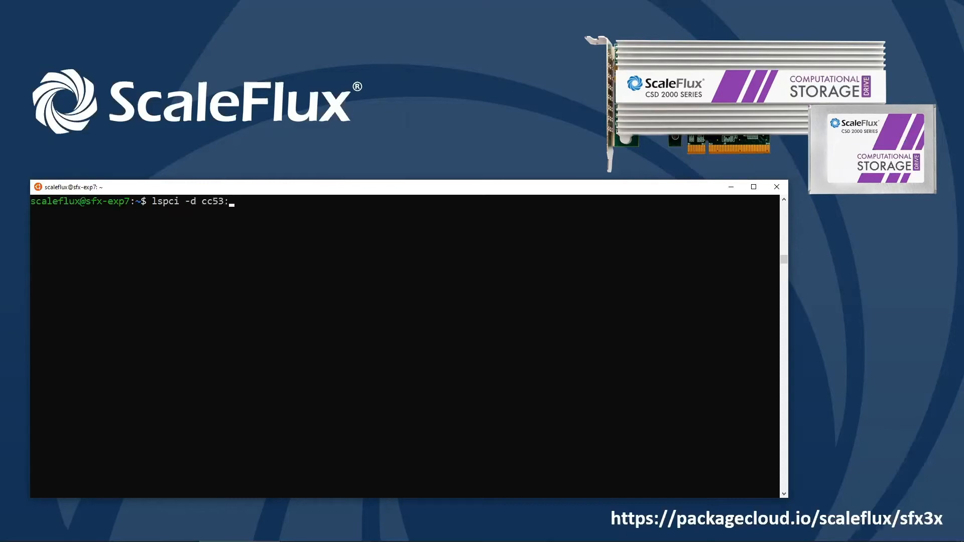
key("Return")
type("lspci -d cc53:")
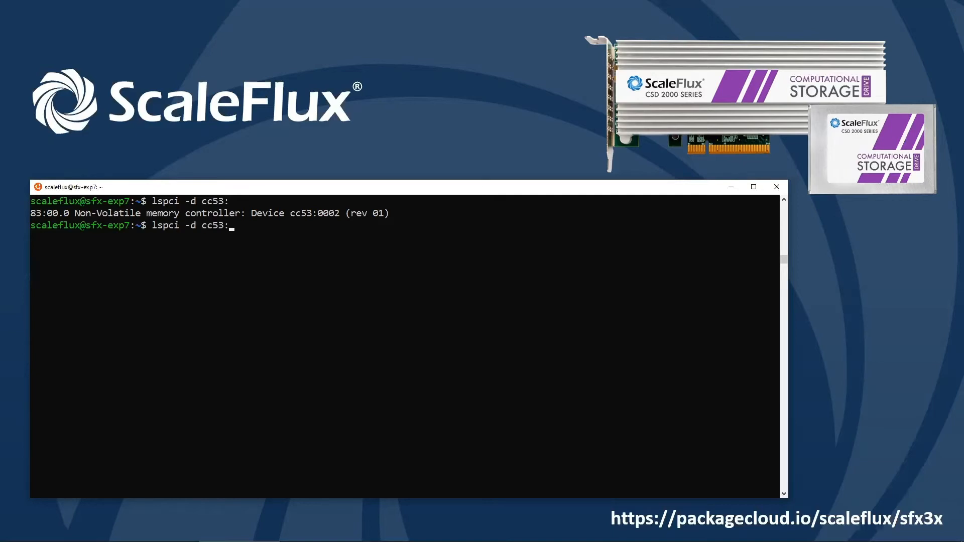
Show the drive's PCIe link status, reporting 8GT/s at width x4
type("sudo")
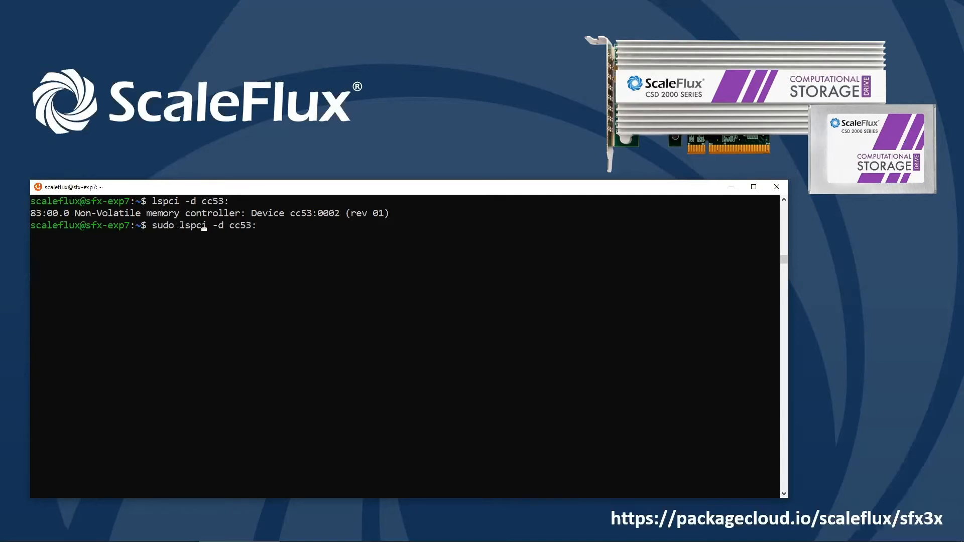
type("-vvv -")
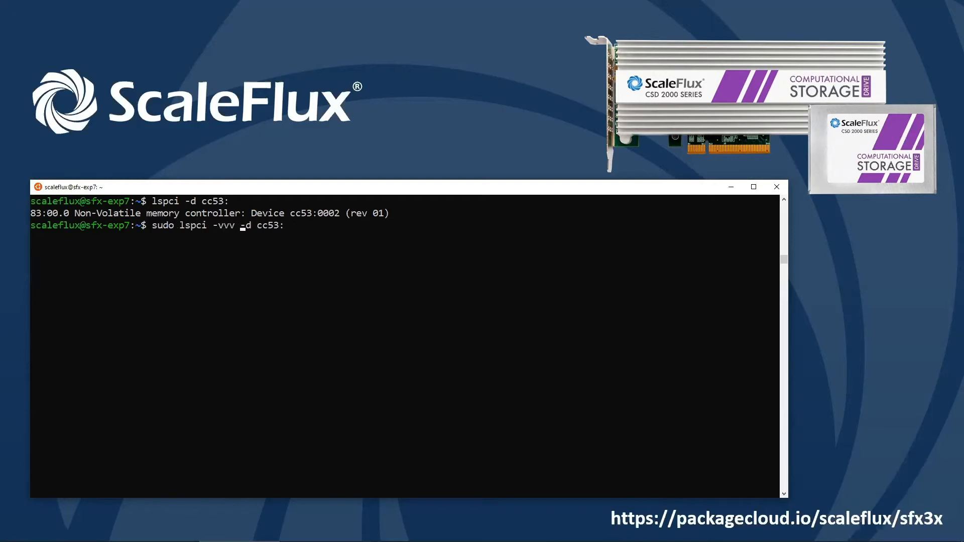
type("| grep LnkSta")
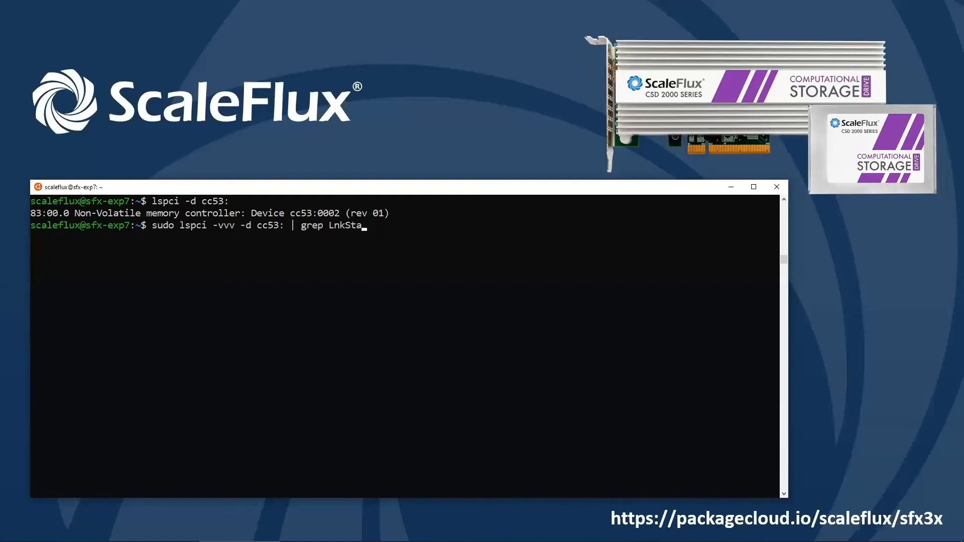
key("Return")
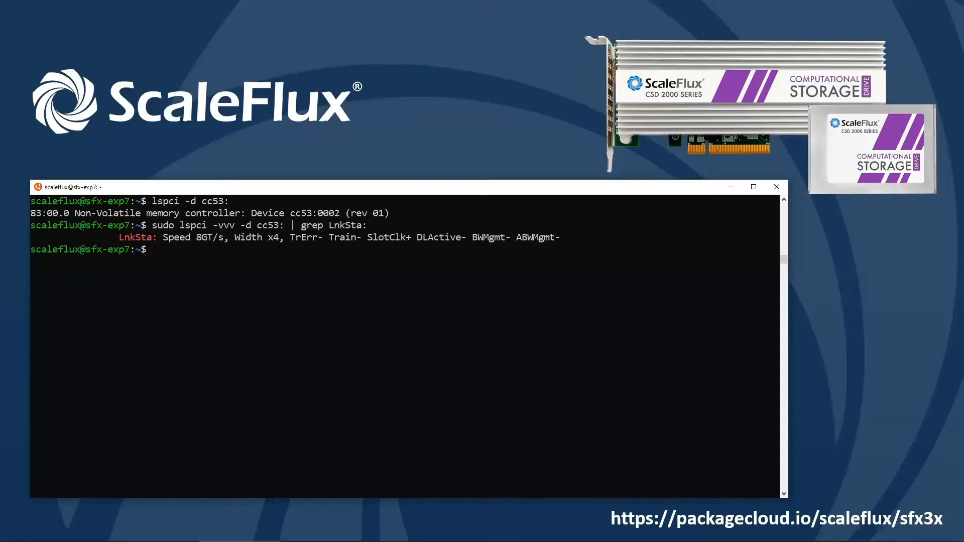
Run the packagecloud scaleflux/sfx3x script.deb.sh setup script through sudo bash
type("curl -s https://packagecloud.io/install/repositories/scaleflux/sfx3x/script.deb.sh | sudo bash")
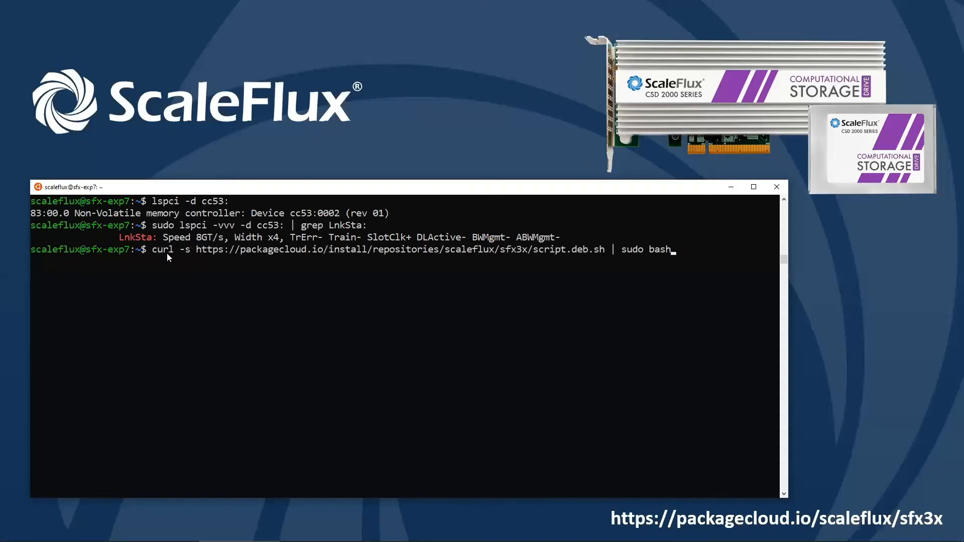
mouse_move(290, 257)
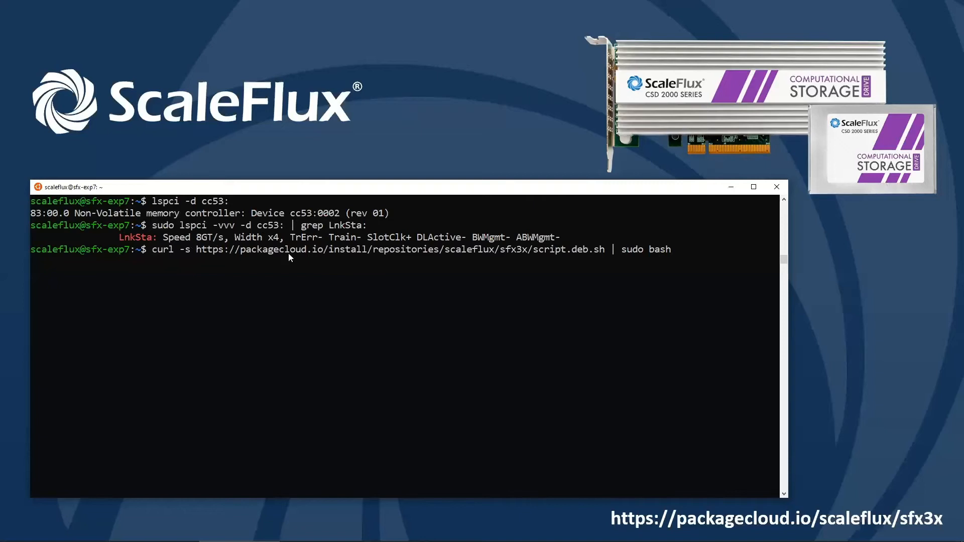
mouse_move(584, 263)
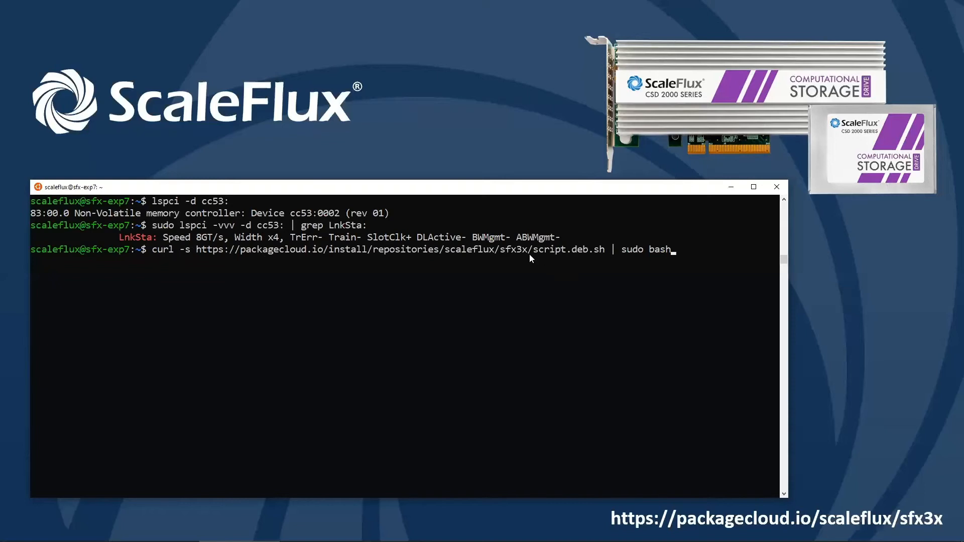
mouse_move(572, 252)
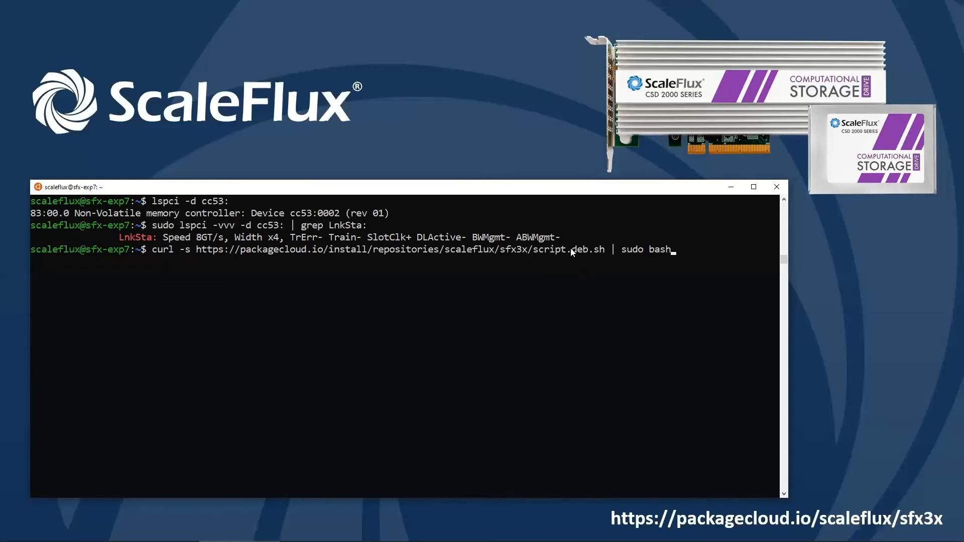
mouse_move(591, 255)
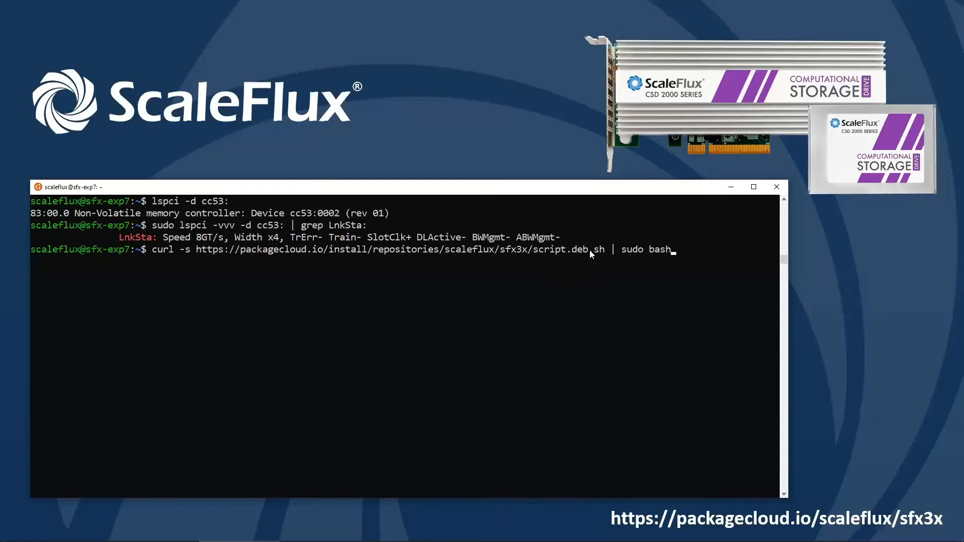
mouse_move(626, 246)
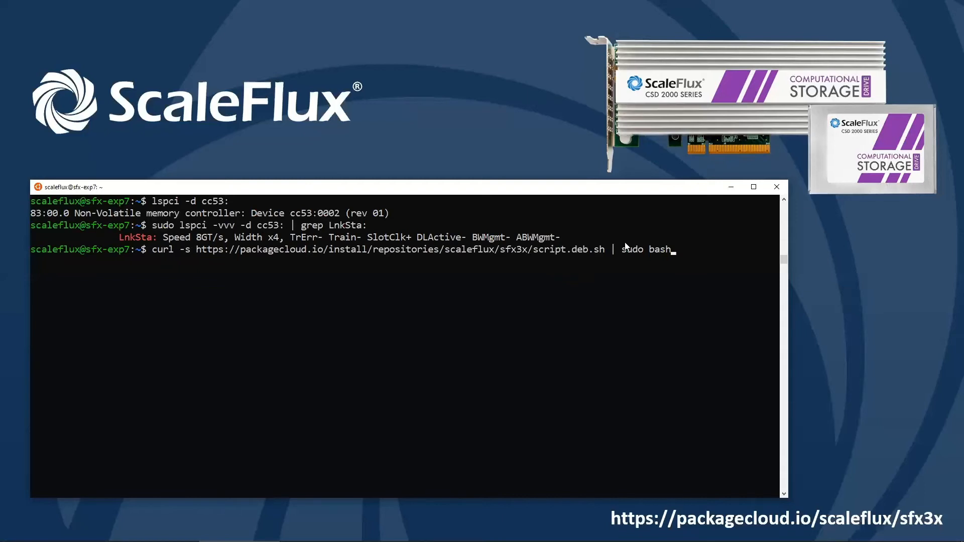
key("Return")
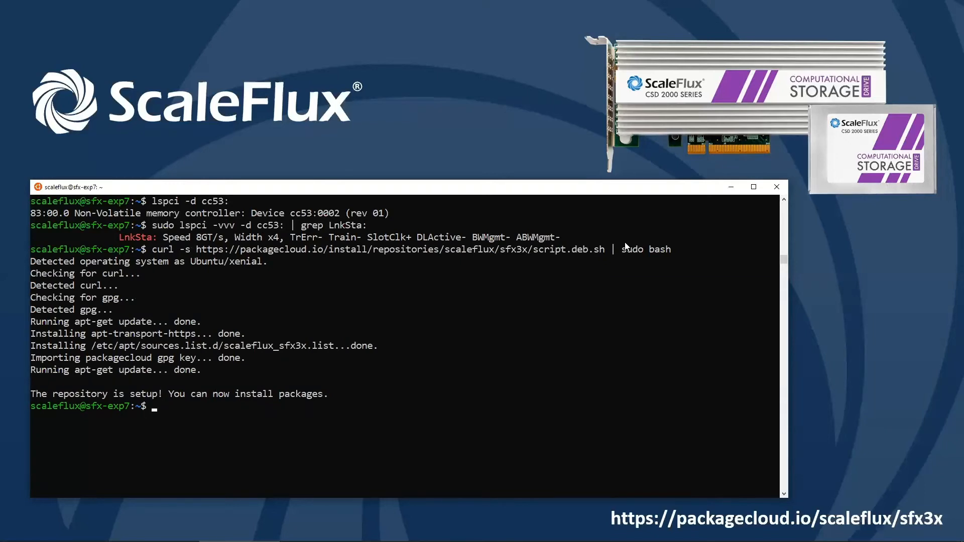
List the available sfx driver packages with apt search sfx
type("a")
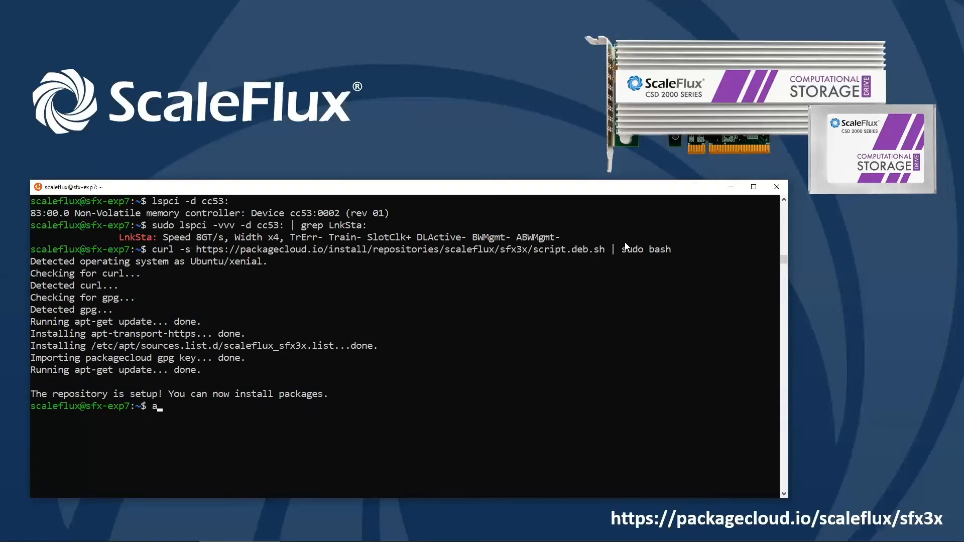
type("pt search")
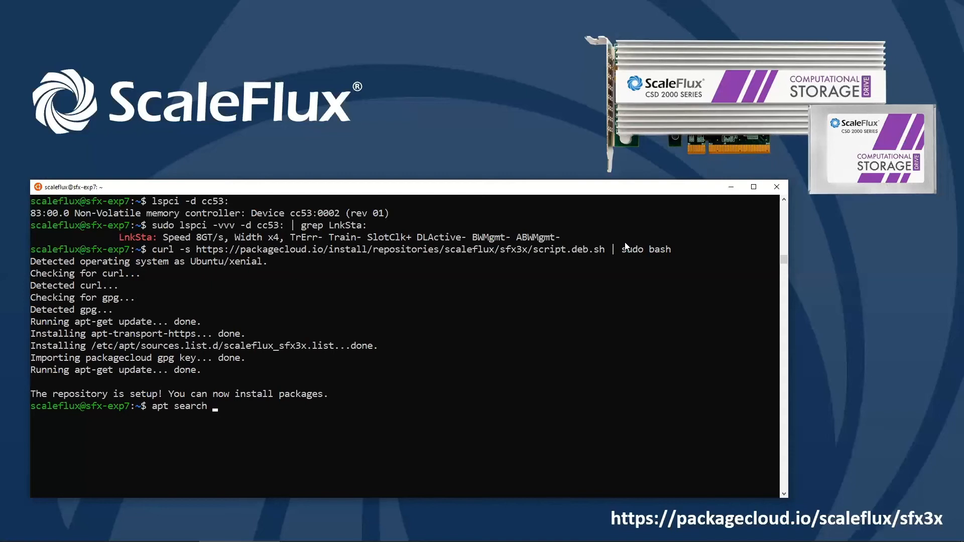
key("Return")
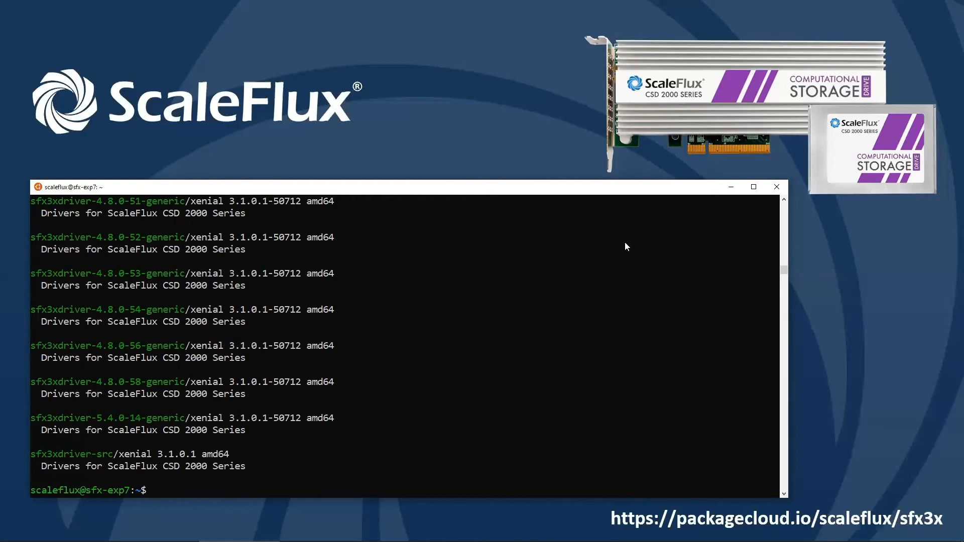
Filter sfx packages by `uname -r`, finding sfx3xdriver-4.15.0-88-generic
type("apt search sfx | gre")
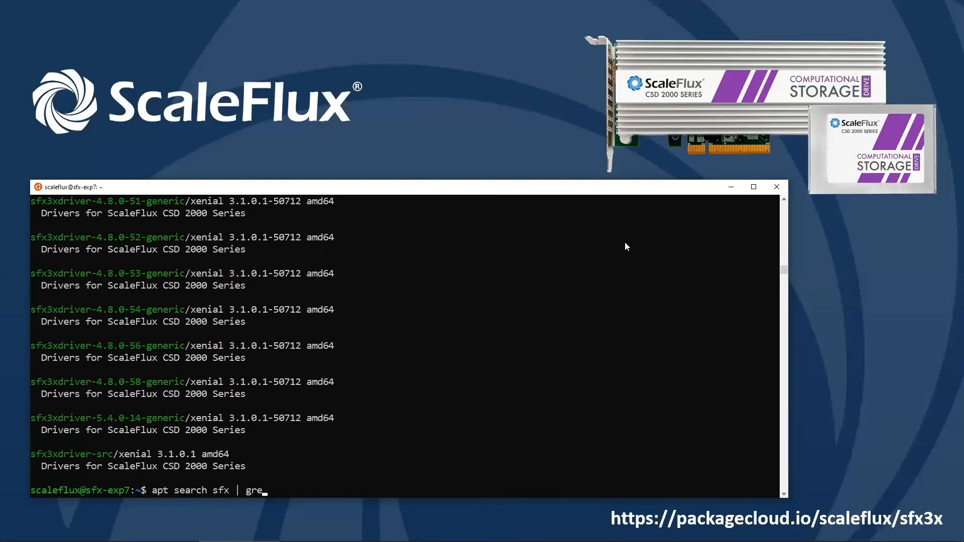
type("p")
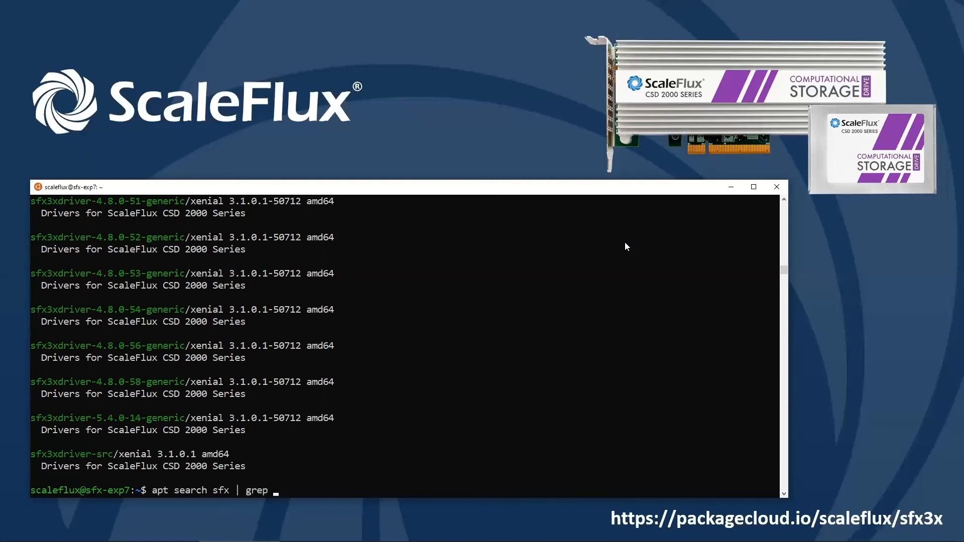
type("`uname -r")
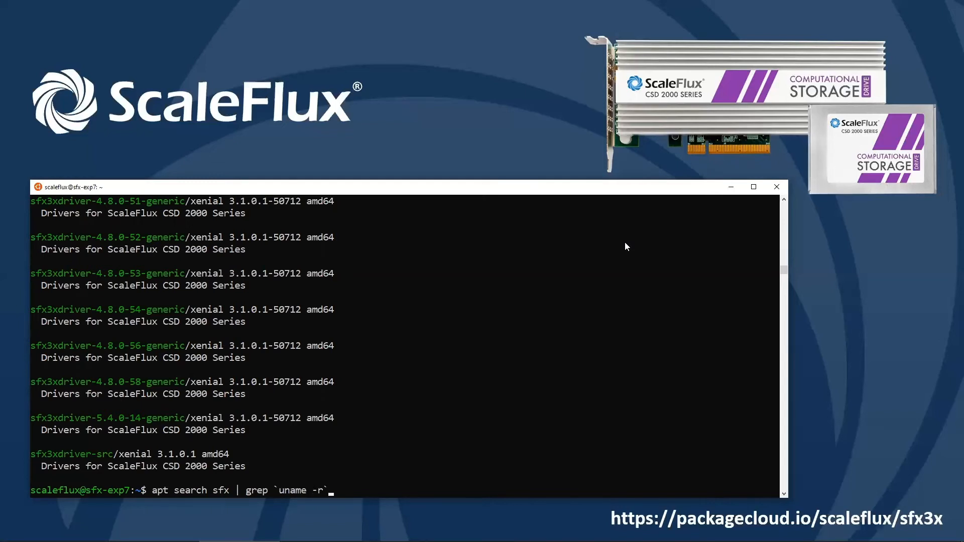
key("Return")
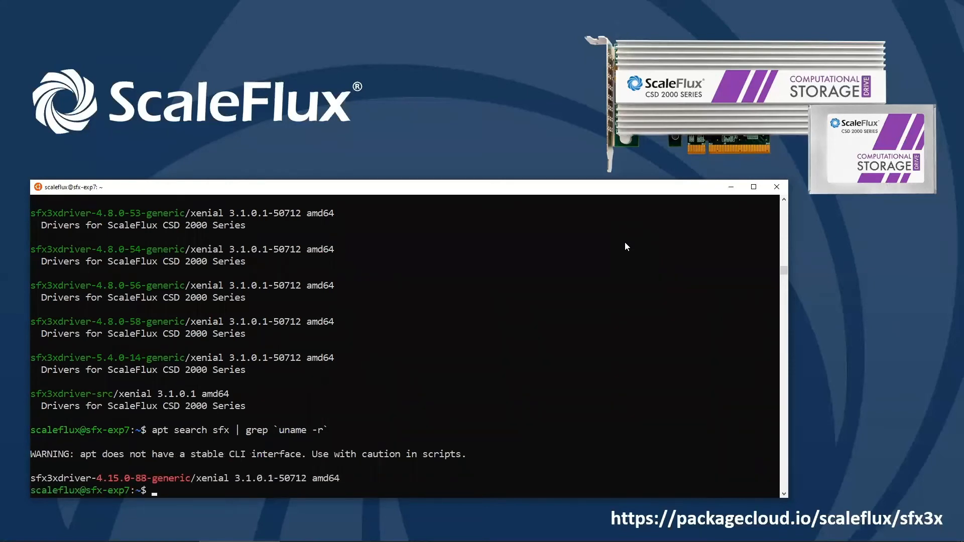
Install sfx3xdriver-4.15.0-88-generic via sudo apt-get install, pasting the package name
type("sudo apt-")
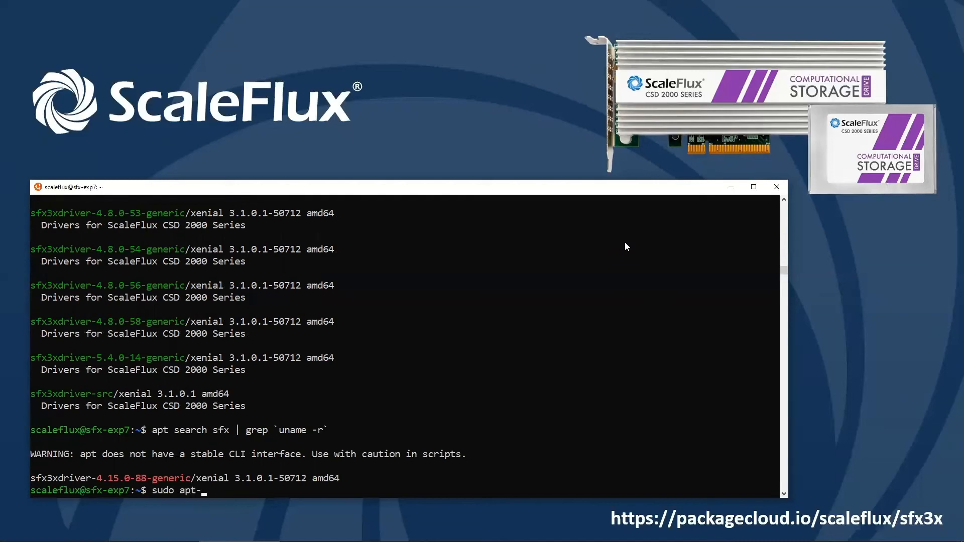
type("get install")
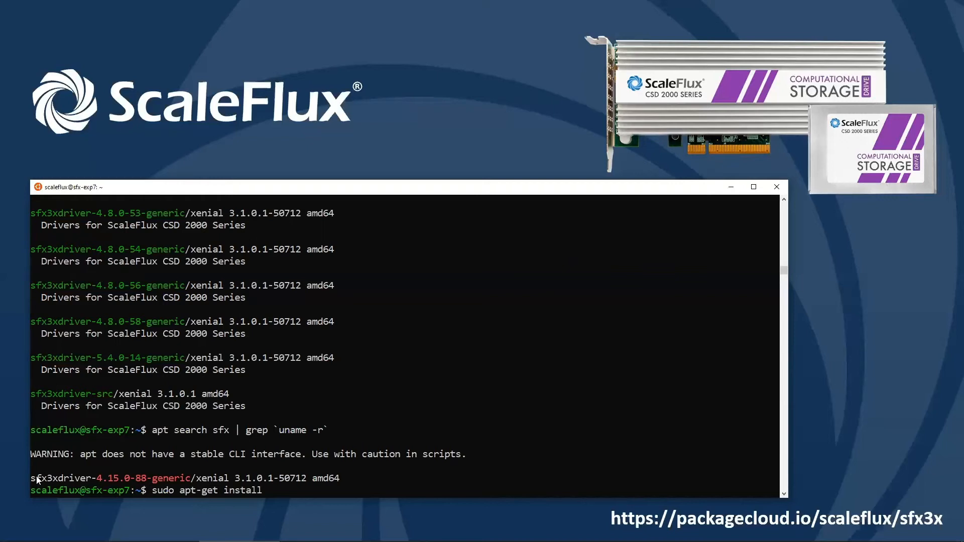
double_click(111, 478)
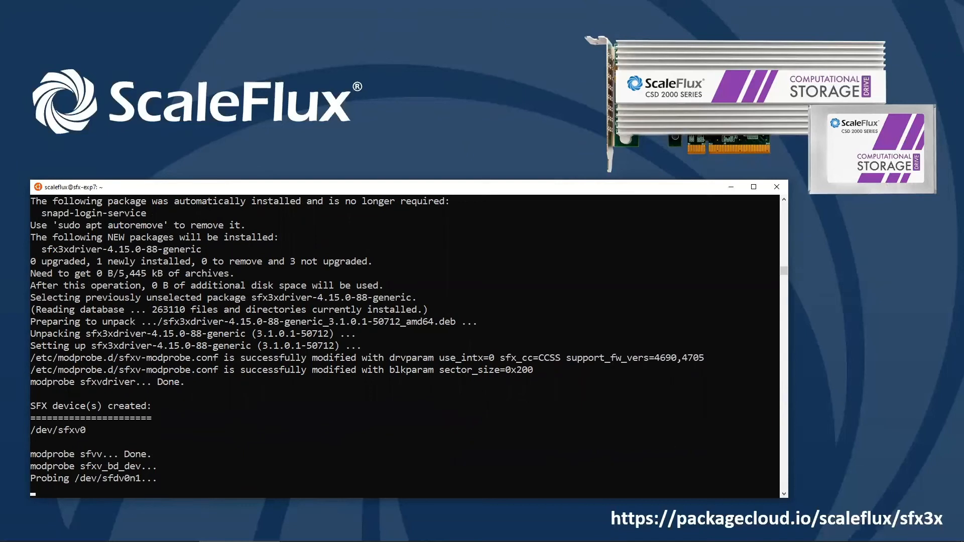
scroll("down", 3)
type("lsblk")
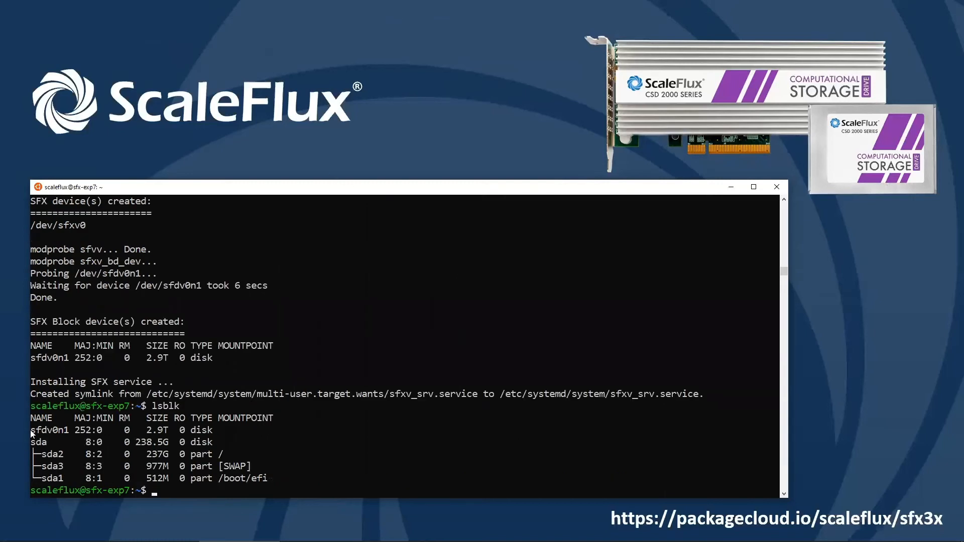
mouse_move(57, 441)
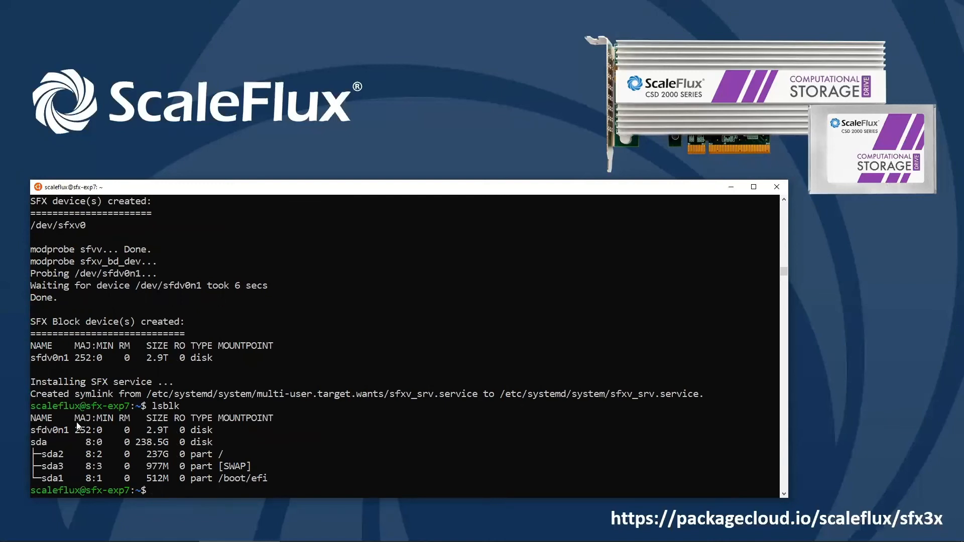
mouse_move(426, 302)
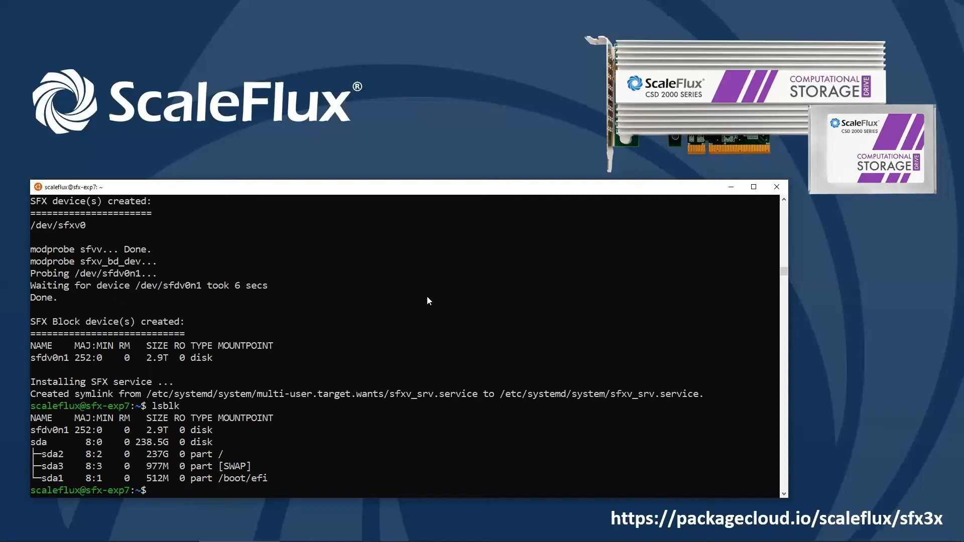
mouse_move(135, 436)
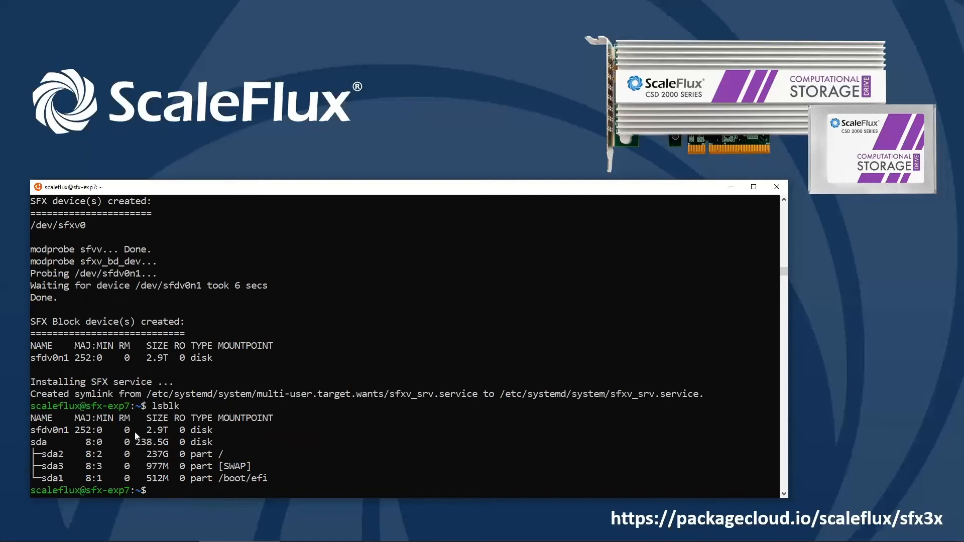
mouse_move(438, 350)
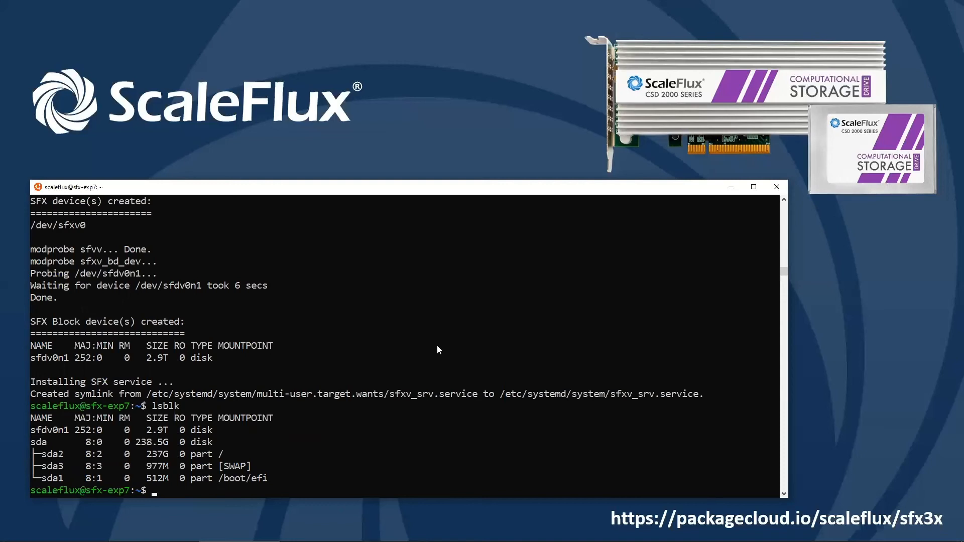
mouse_move(488, 286)
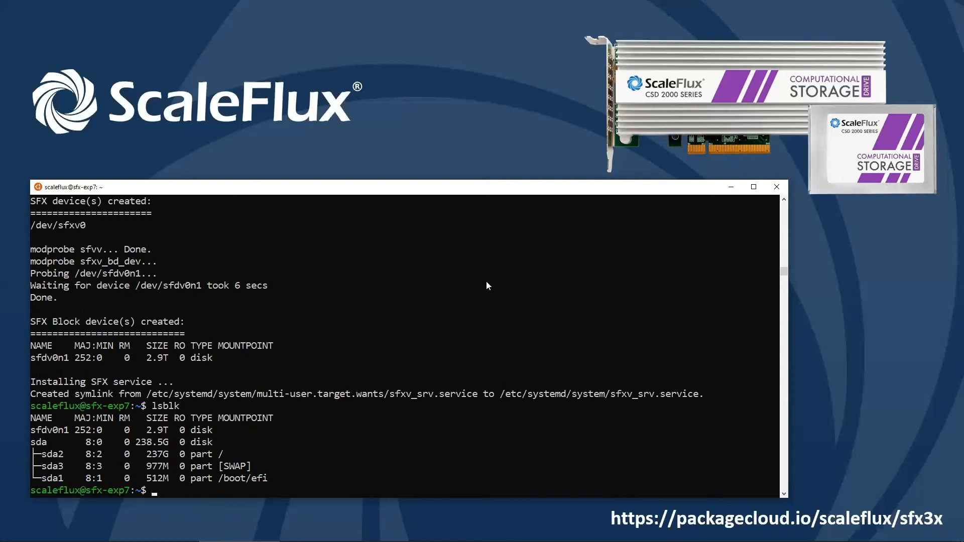
Run sudo sfx-status, reporting 3200 GB capacity, 38 C, Gen3 x4, status Good
type("sudo")
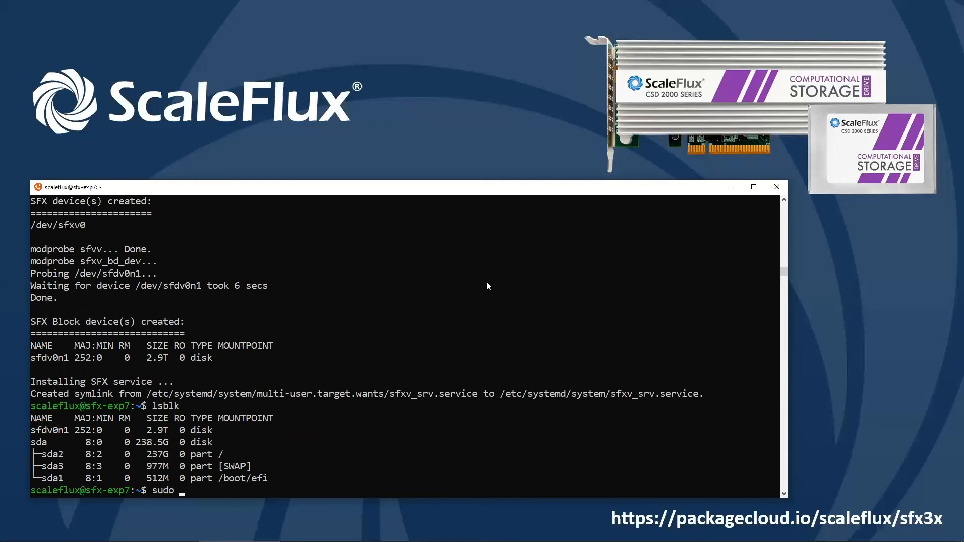
type("sfx-status")
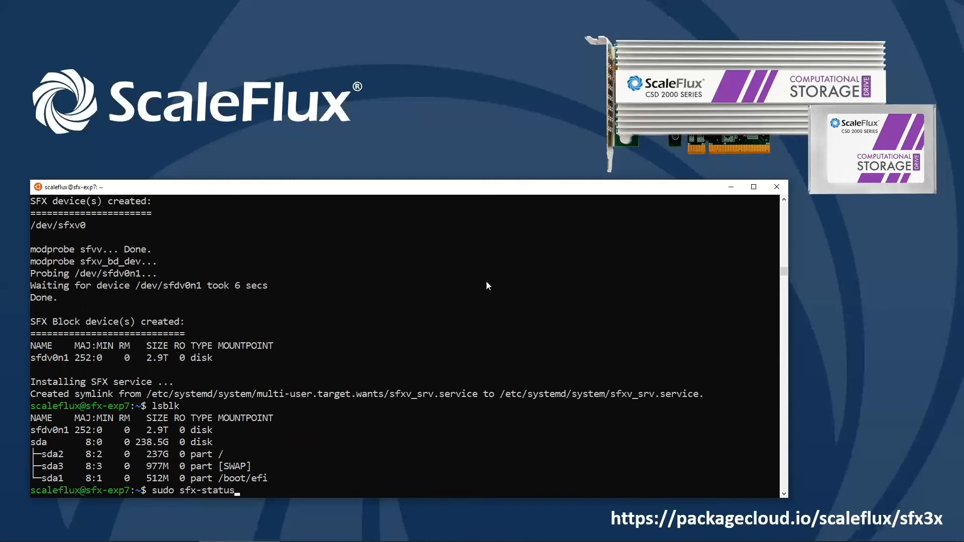
key("Return")
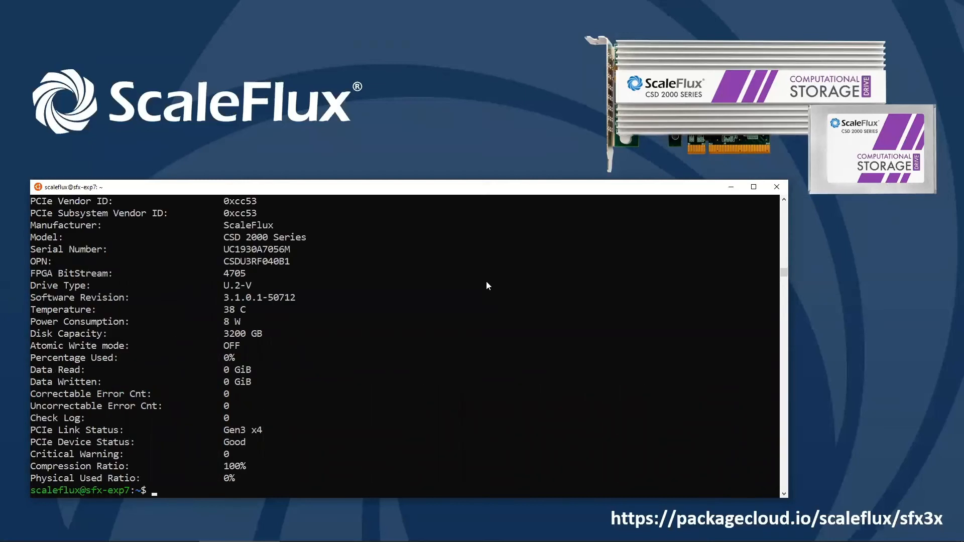
mouse_move(451, 320)
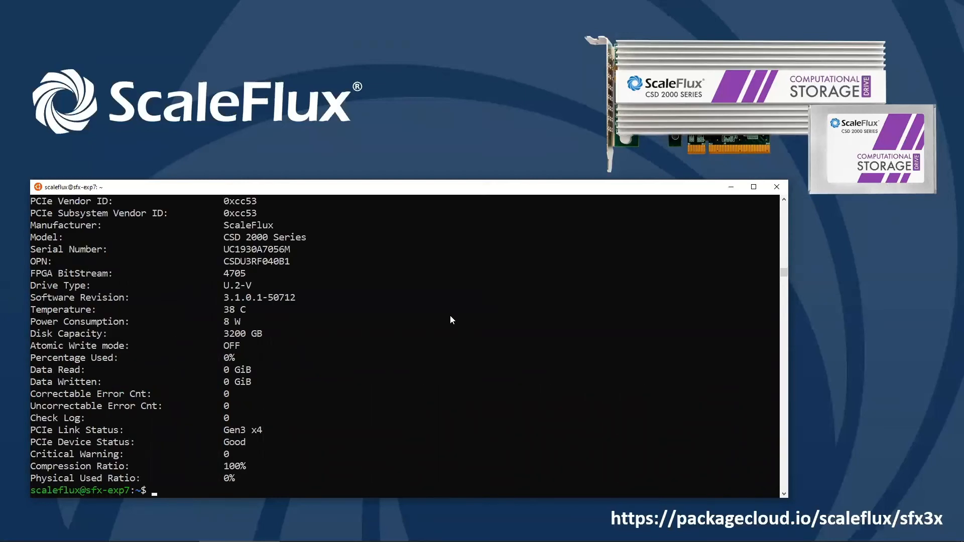
mouse_move(259, 331)
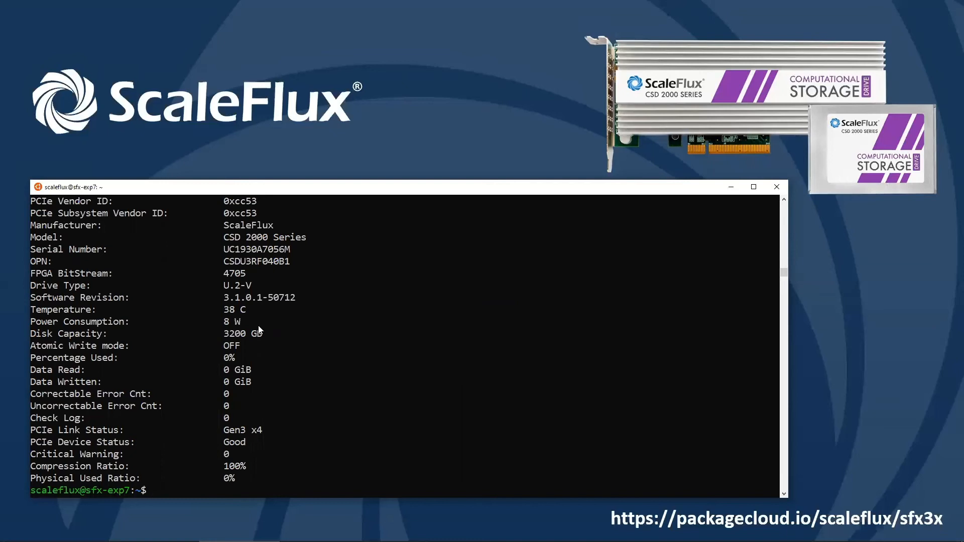
mouse_move(258, 402)
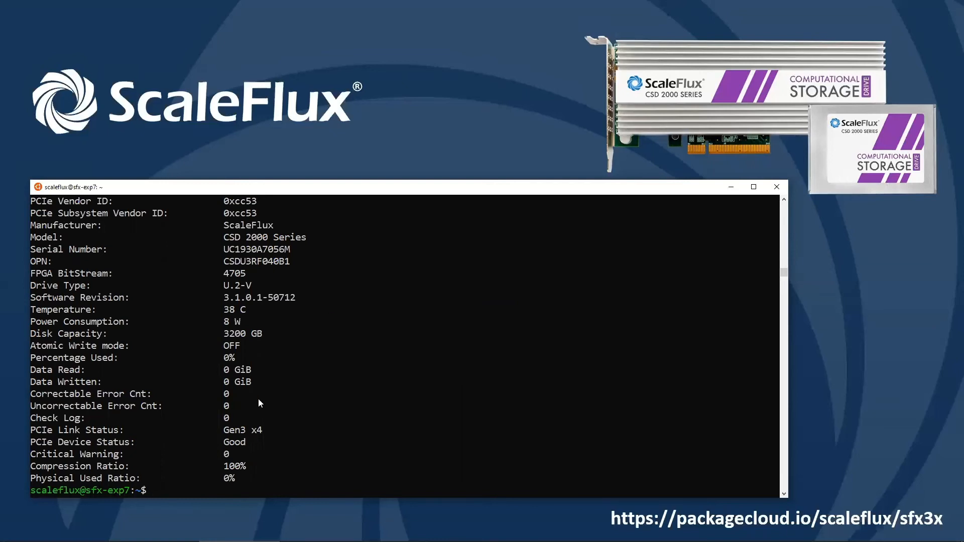
mouse_move(264, 435)
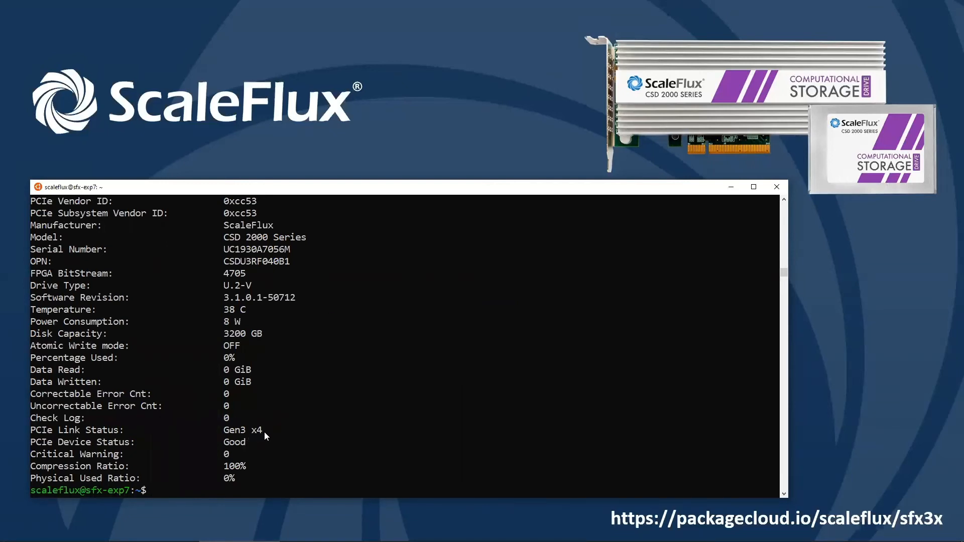
mouse_move(400, 408)
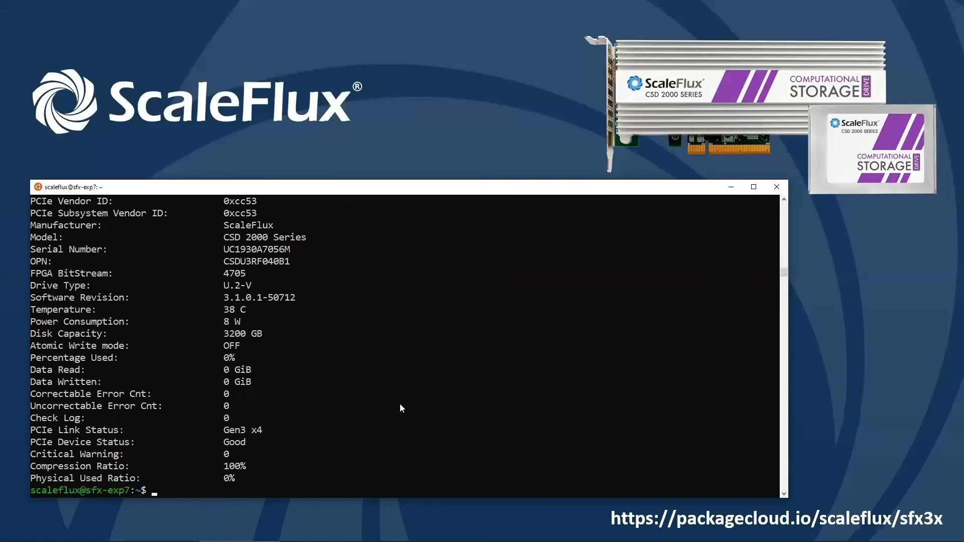
mouse_move(432, 383)
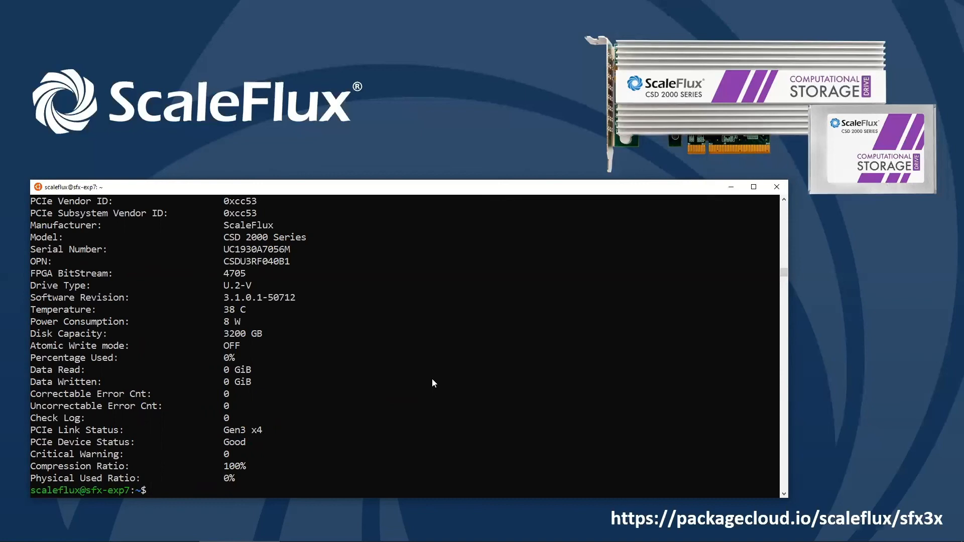
type("cat")
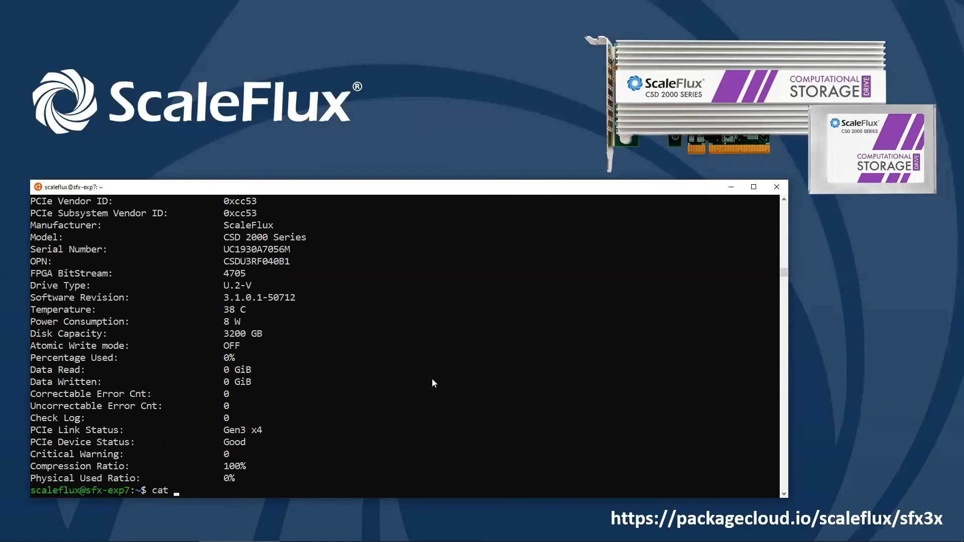
type("/s")
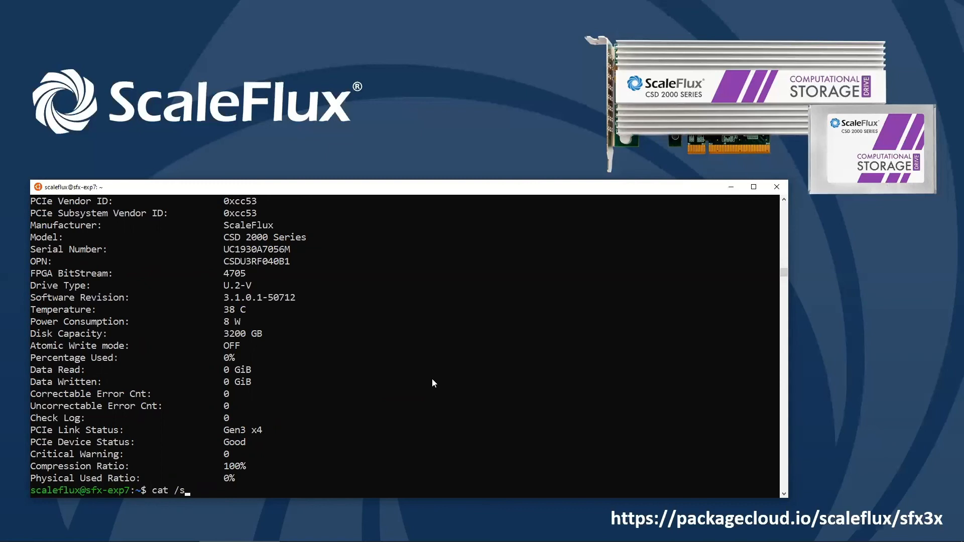
type("ys/")
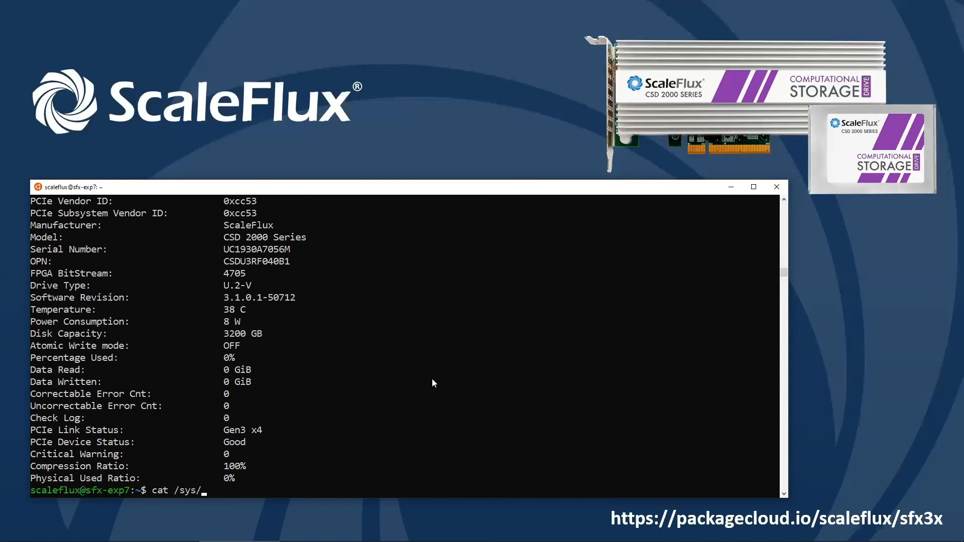
type("block/s")
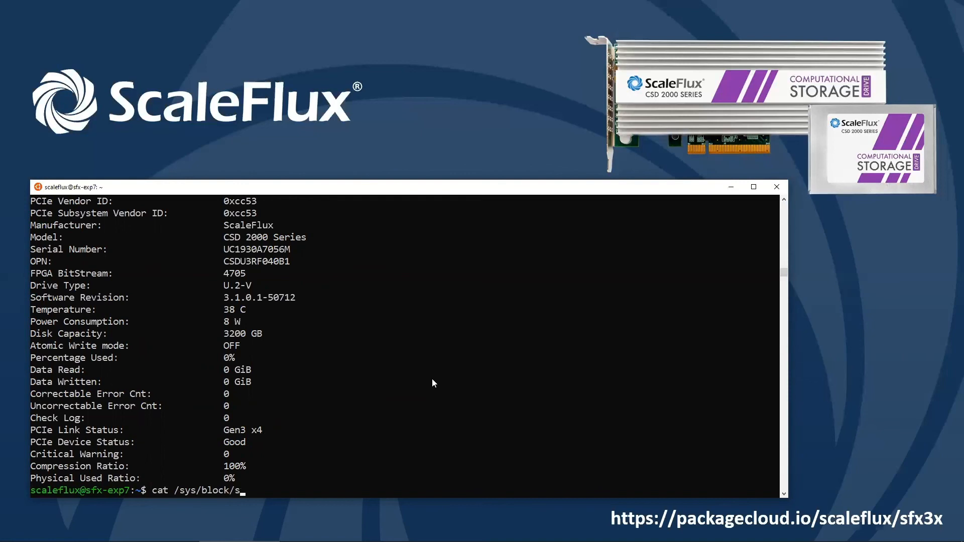
type("fdv0n1/")
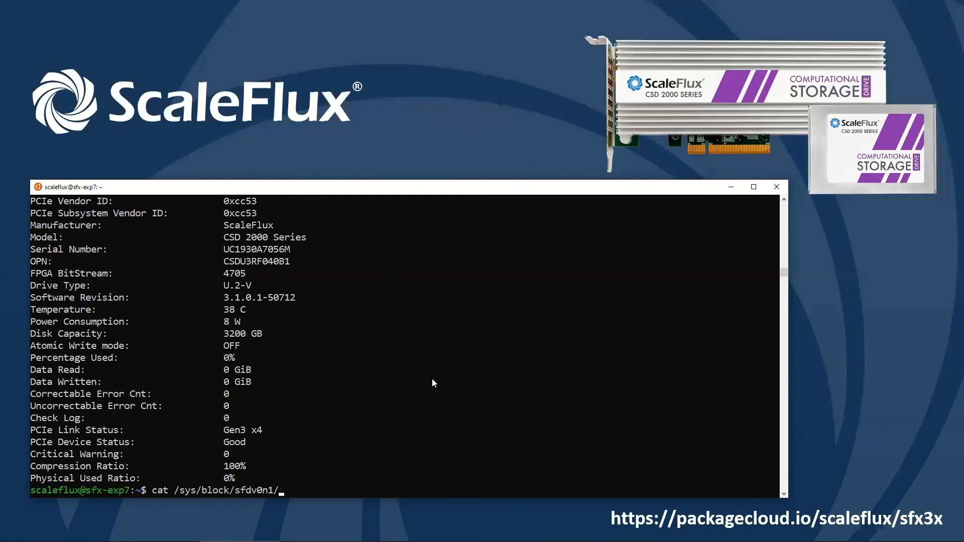
type("sfx_smart_features/")
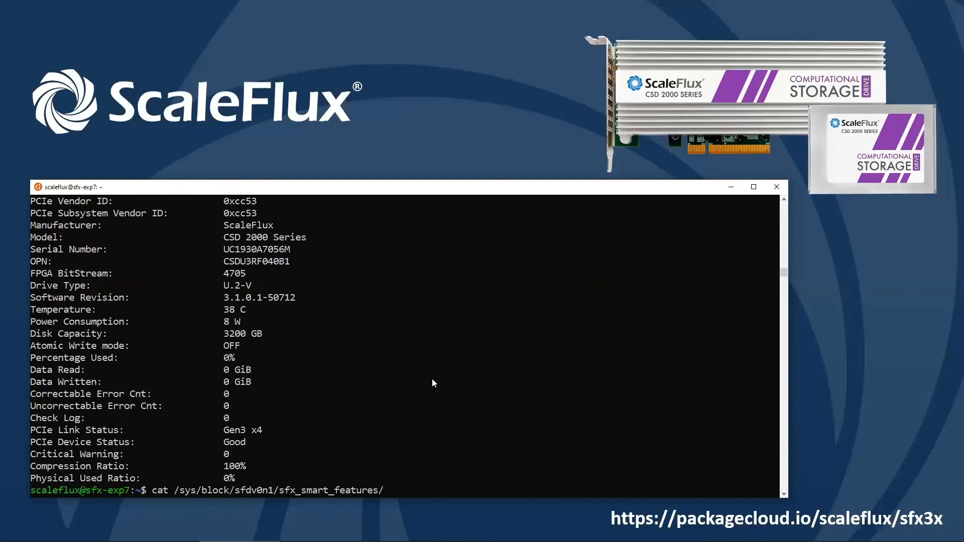
type("sfx_c")
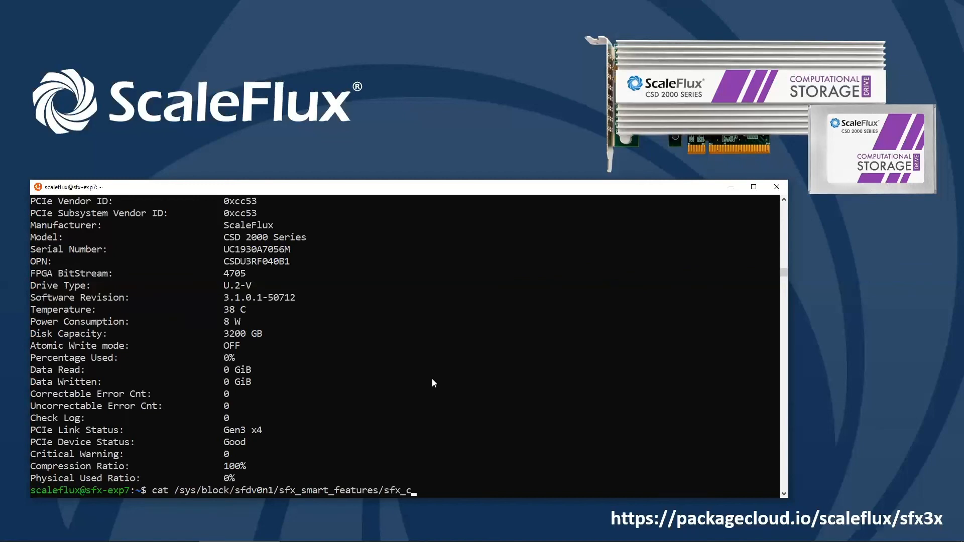
type("apacity_stat")
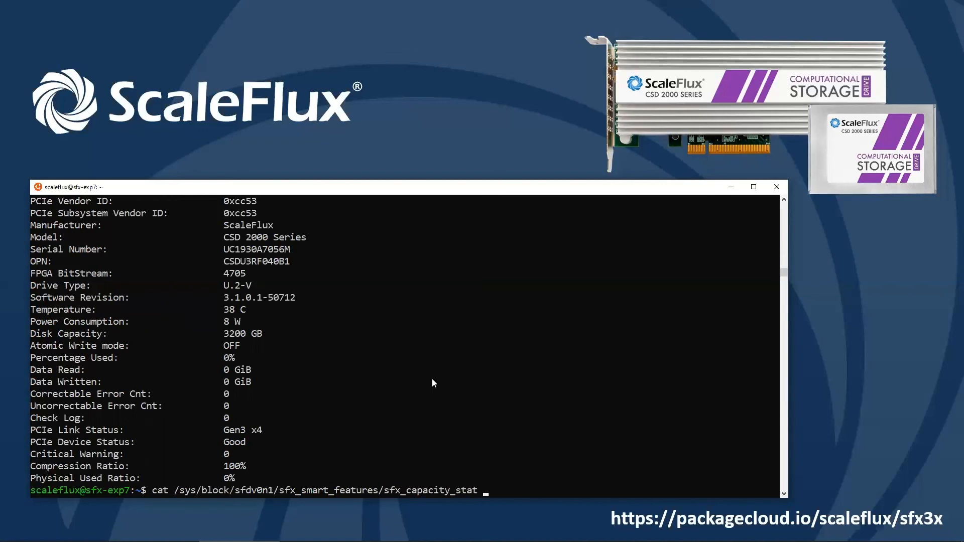
key("Return")
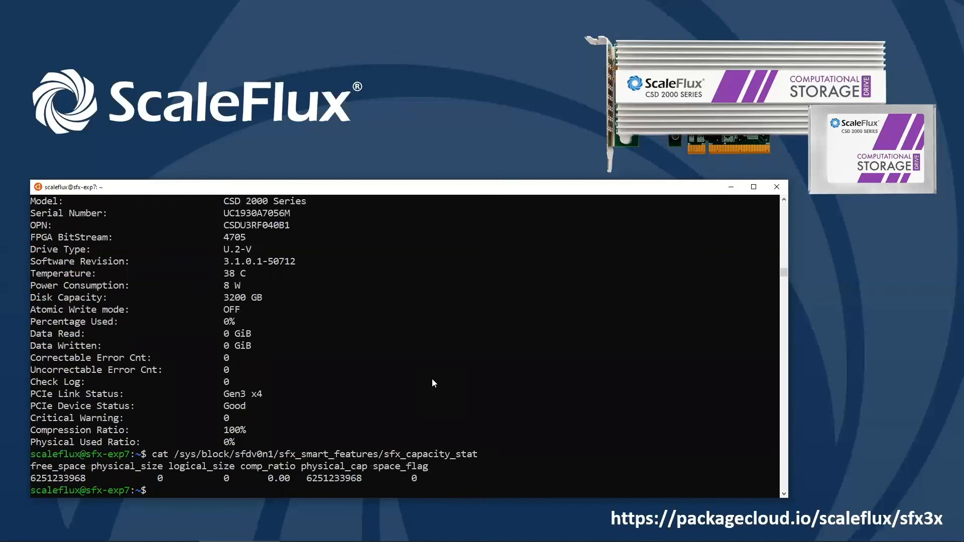